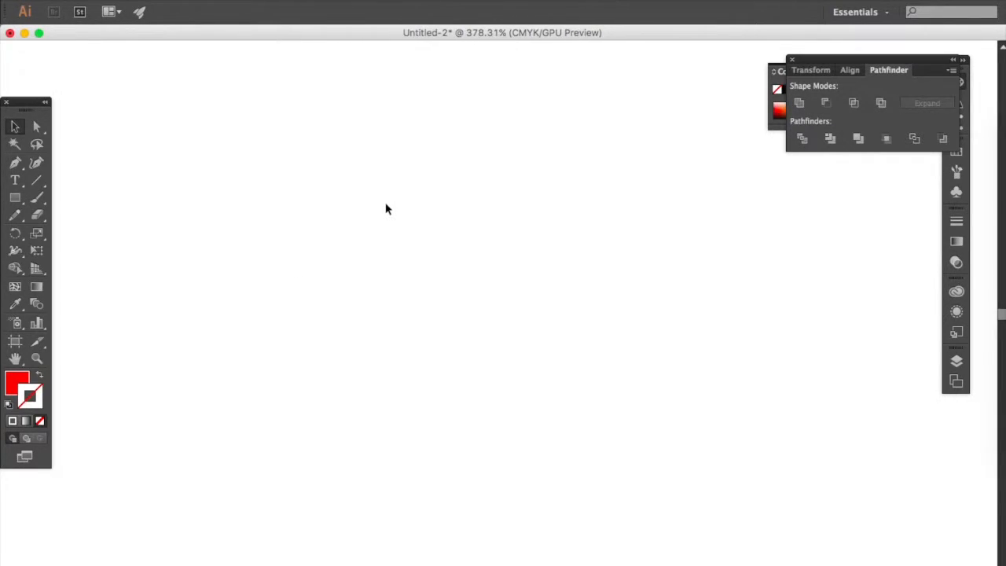
{"action": "mouse_move", "coordinate": [14, 213]}
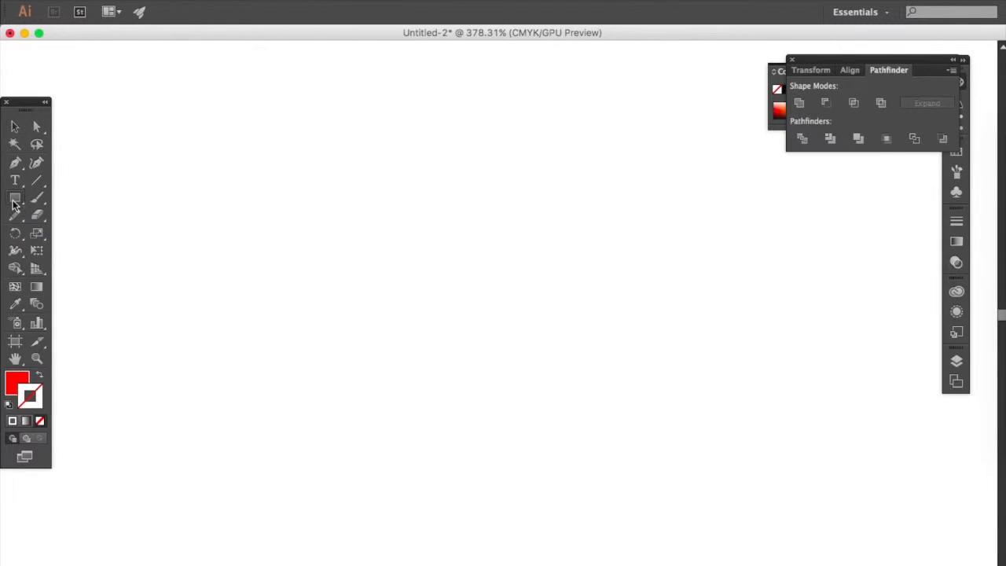
Step: Draw a small red rectangle below the artboard centre and round its corners into a pill
{"action": "left_click_drag", "start_coordinate": [402, 332], "coordinate": [441, 353]}
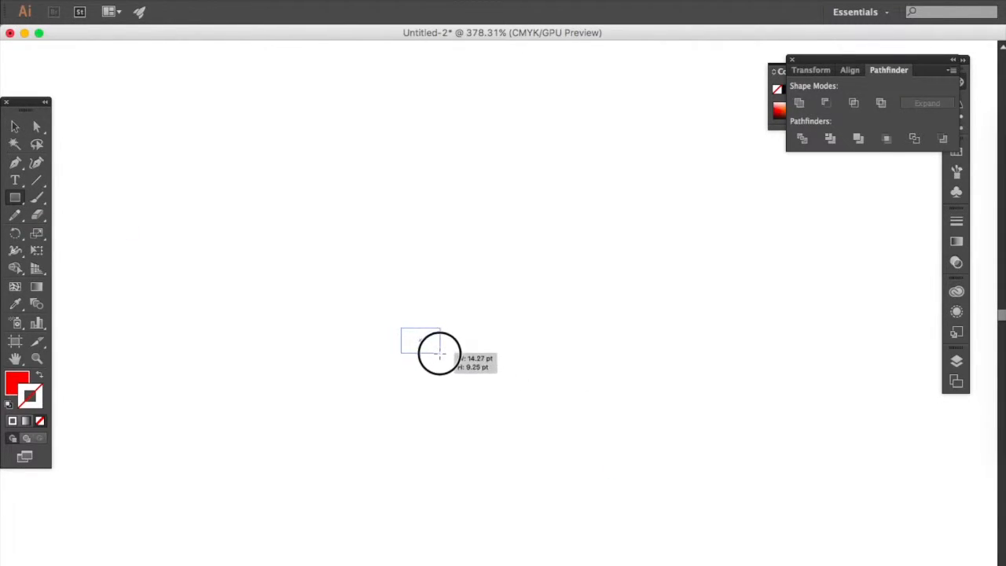
{"action": "left_click_drag", "start_coordinate": [402, 330], "coordinate": [439, 353]}
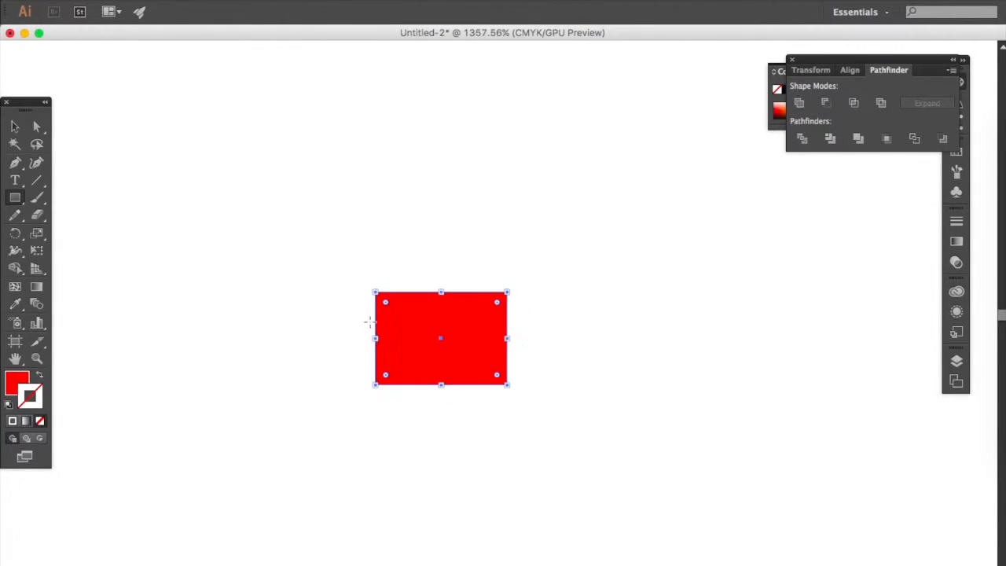
{"action": "left_click_drag", "start_coordinate": [440, 338], "coordinate": [399, 308]}
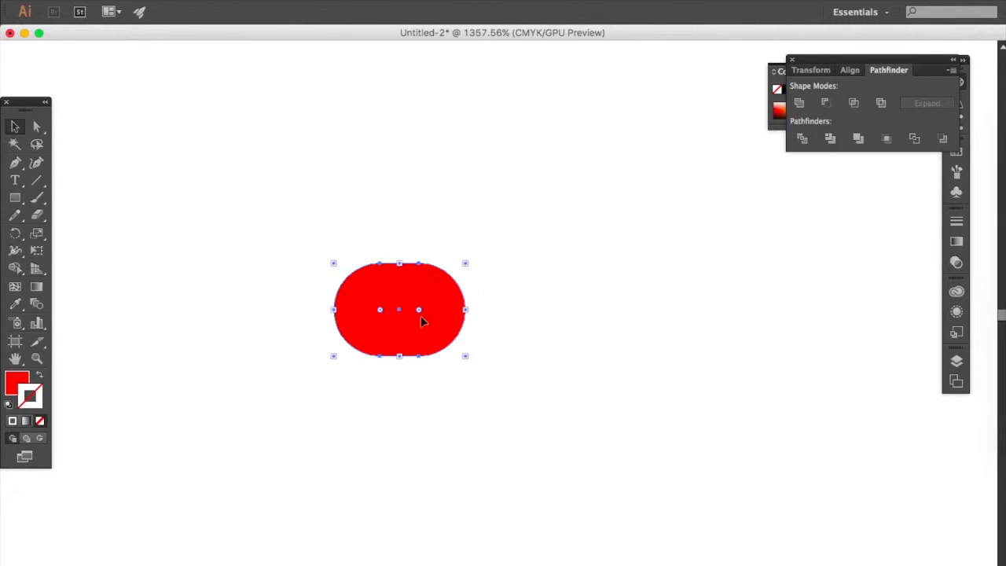
{"action": "mouse_move", "coordinate": [361, 306]}
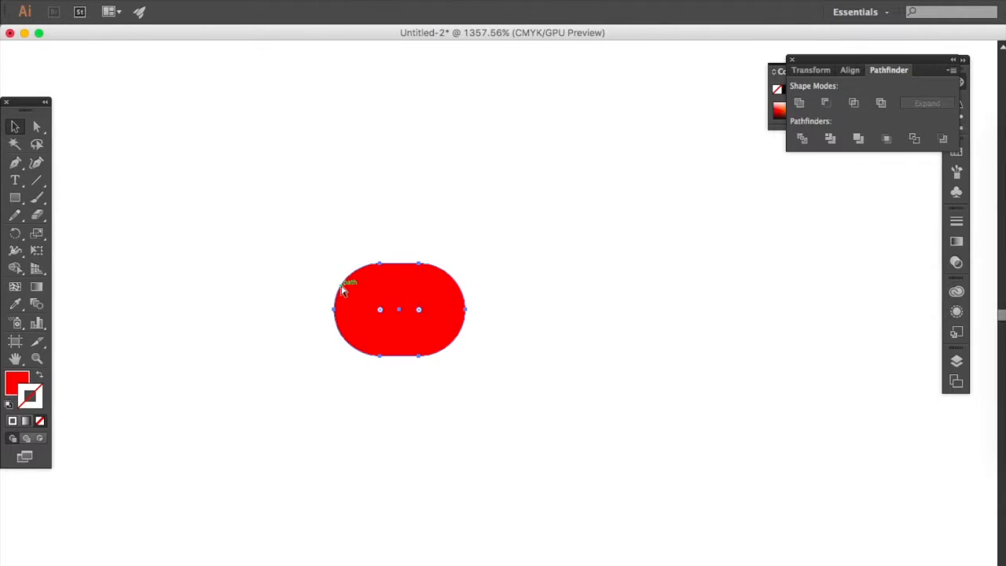
Step: Duplicate the pill to its right and rotate the copy 90° so it stands upright
{"action": "left_click_drag", "start_coordinate": [399, 308], "coordinate": [496, 318]}
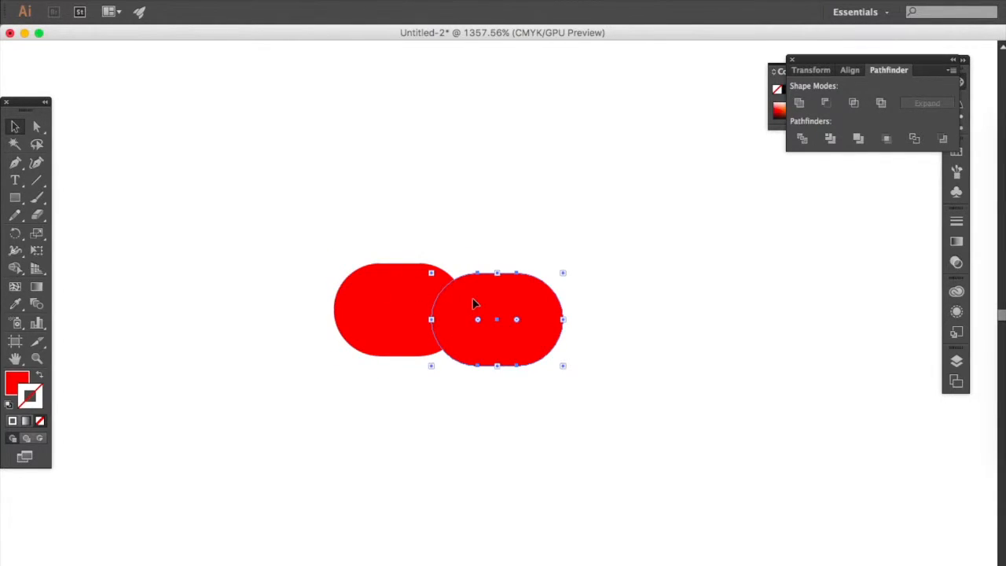
{"action": "left_click_drag", "start_coordinate": [475, 318], "coordinate": [526, 313]}
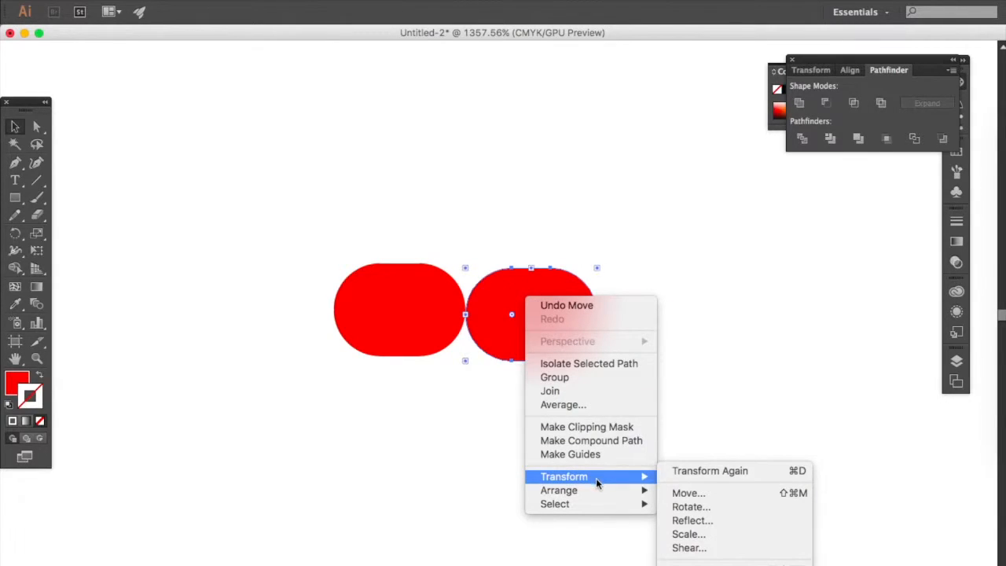
{"action": "mouse_move", "coordinate": [691, 506]}
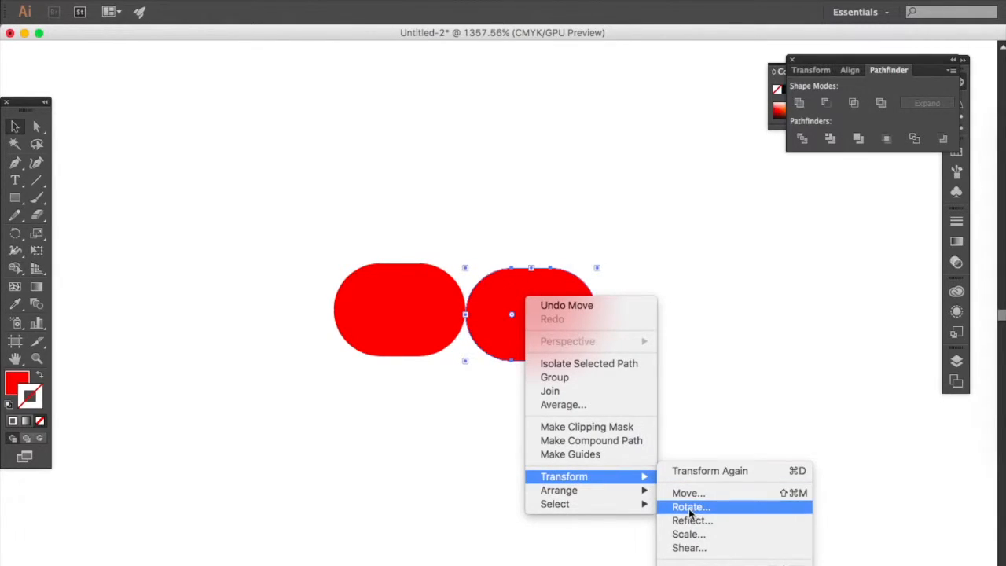
{"action": "left_click", "coordinate": [691, 506]}
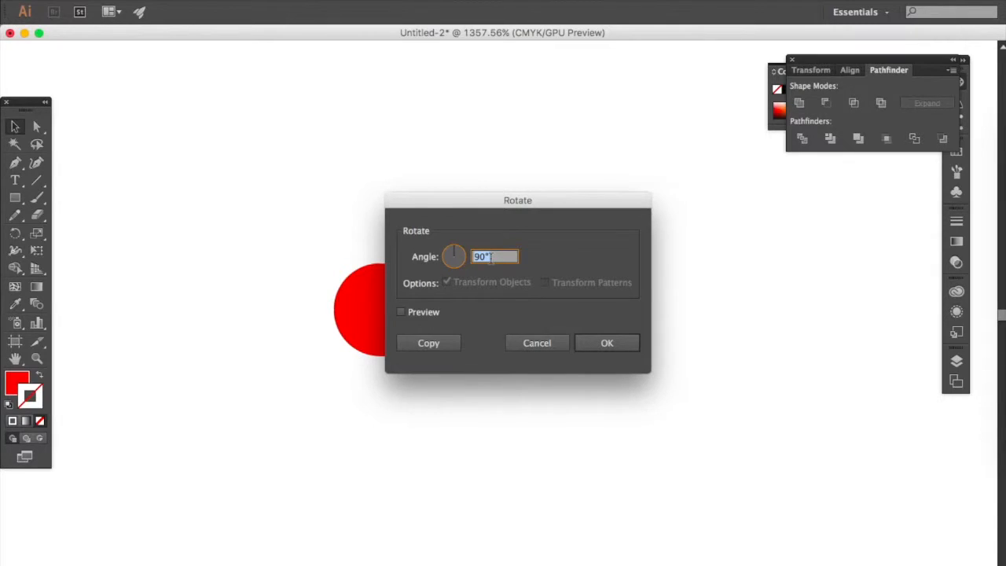
{"action": "left_click", "coordinate": [428, 343]}
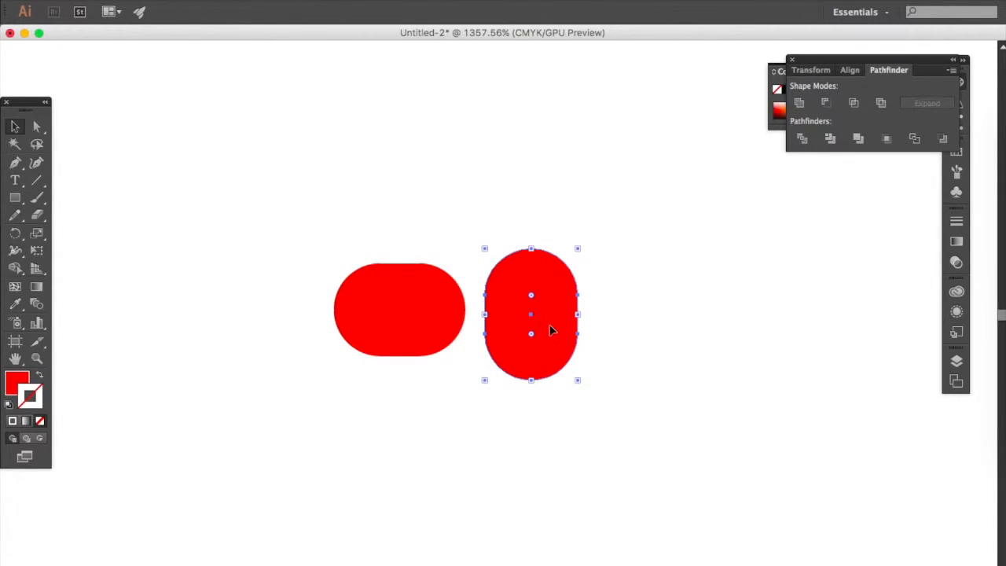
Step: Overlap the upright pill with the flat pill's end to form the heart arrangement
{"action": "left_click_drag", "start_coordinate": [532, 315], "coordinate": [437, 302]}
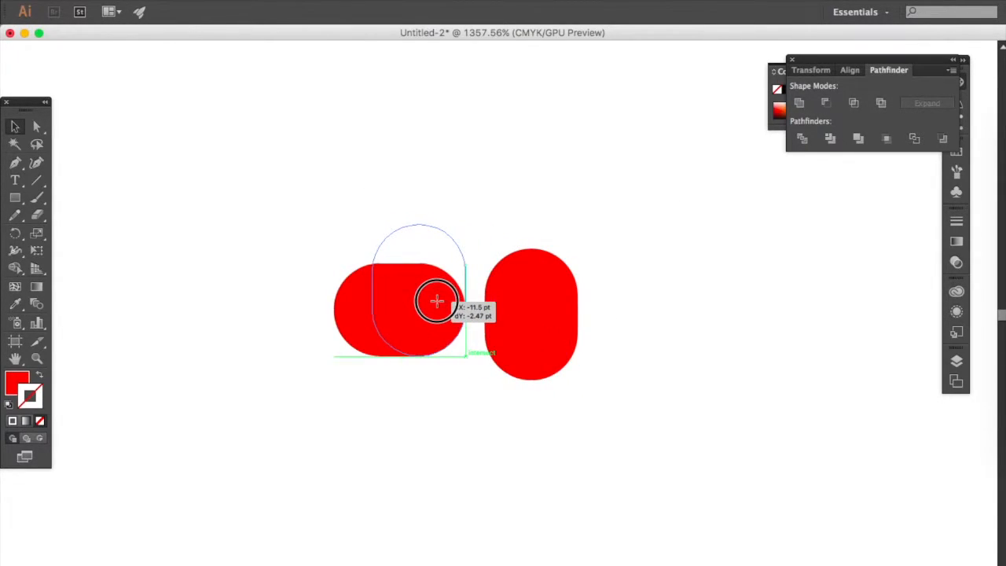
{"action": "left_click_drag", "start_coordinate": [437, 301], "coordinate": [401, 291]}
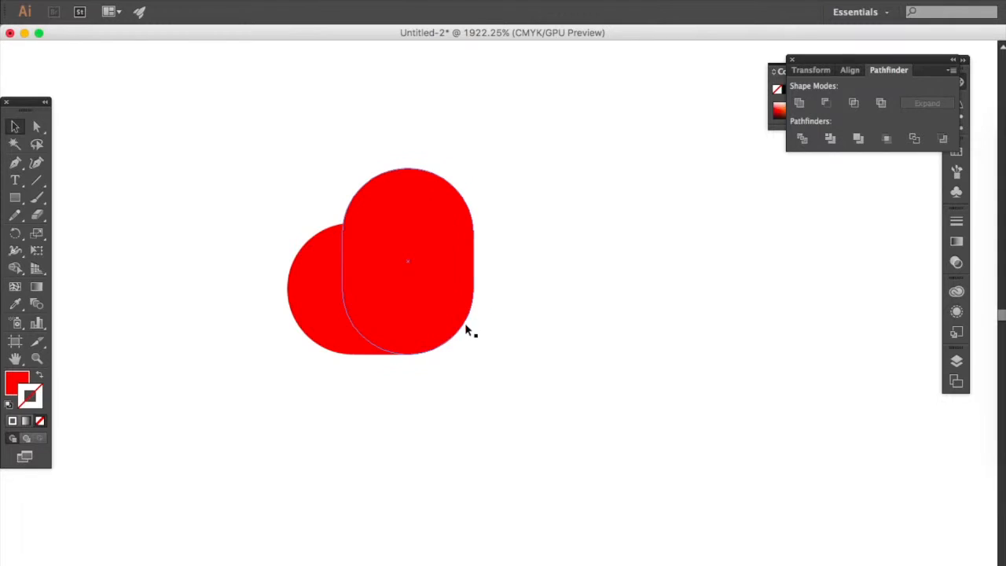
{"action": "left_click", "coordinate": [798, 104]}
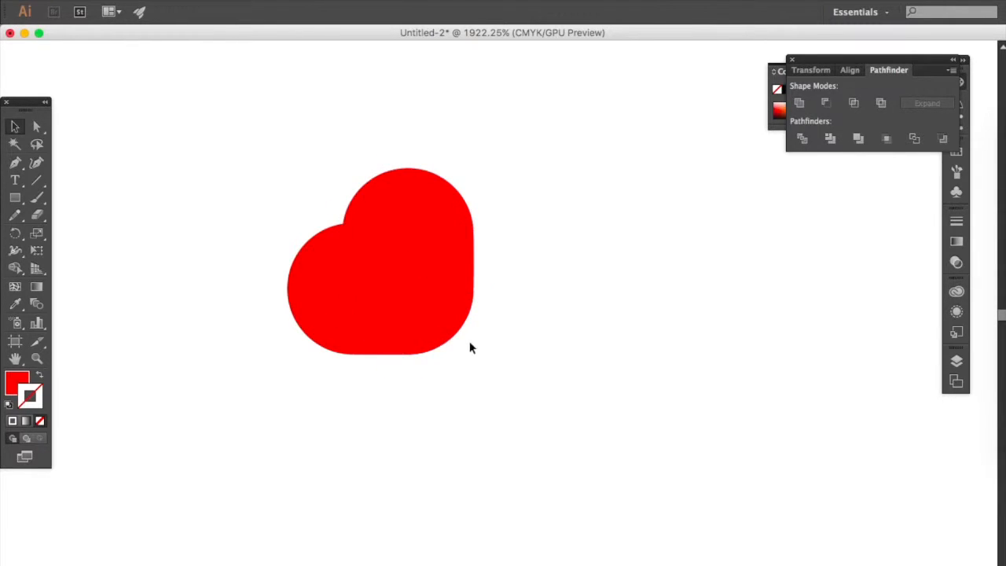
{"action": "mouse_move", "coordinate": [25, 210]}
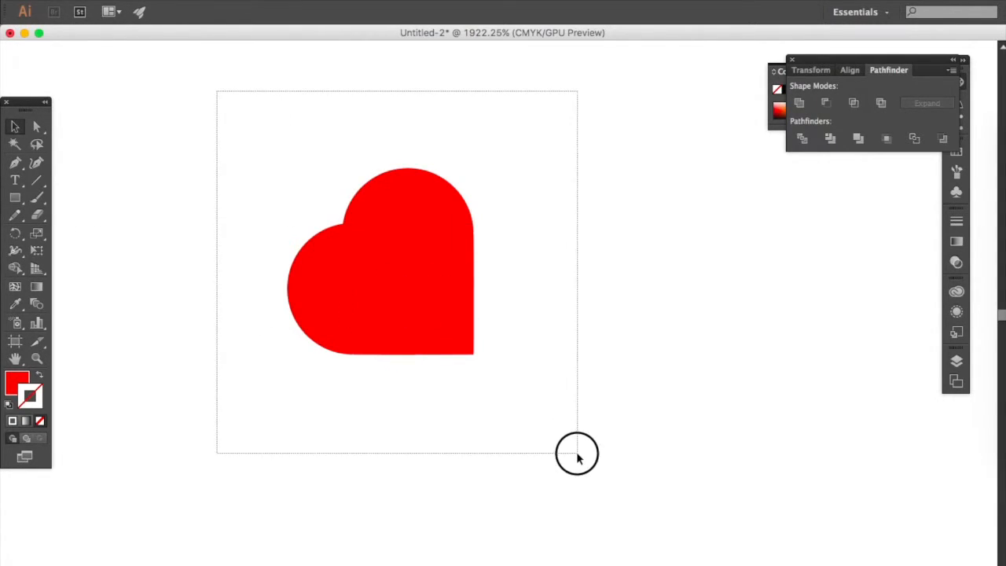
Step: Bring up Transform > Rotate… for the three selected heart pieces
{"action": "right_click", "coordinate": [424, 265]}
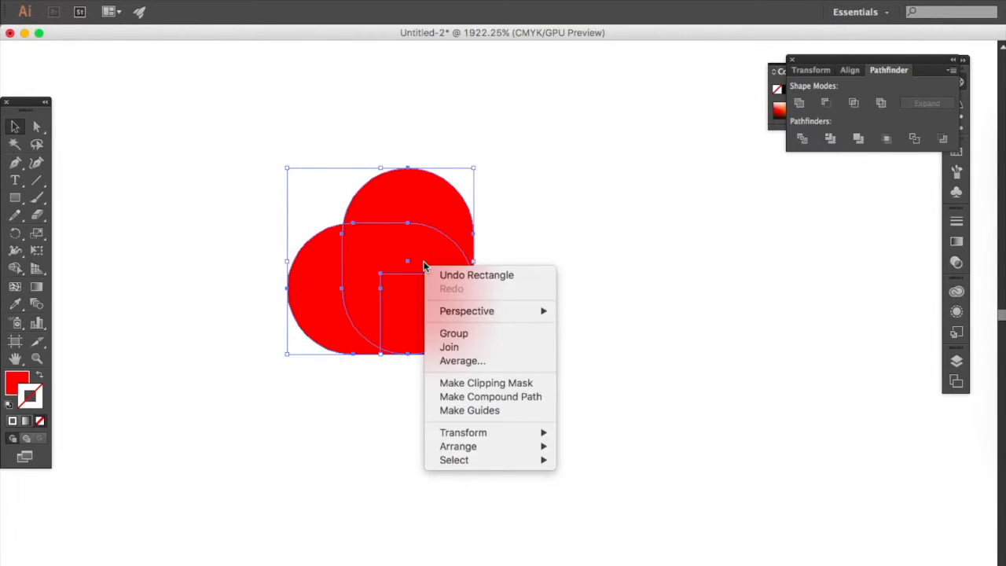
{"action": "mouse_move", "coordinate": [462, 432]}
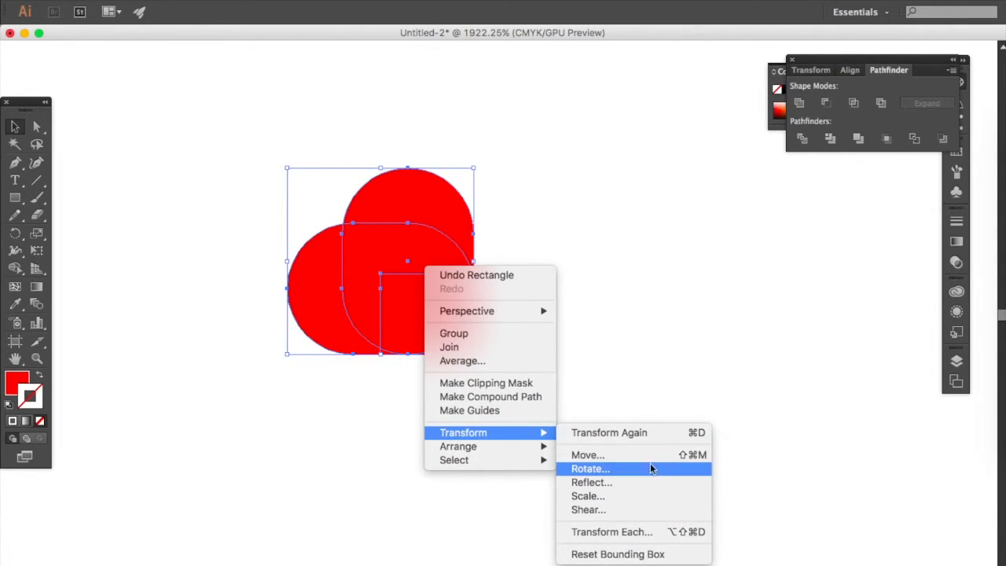
{"action": "left_click", "coordinate": [591, 468]}
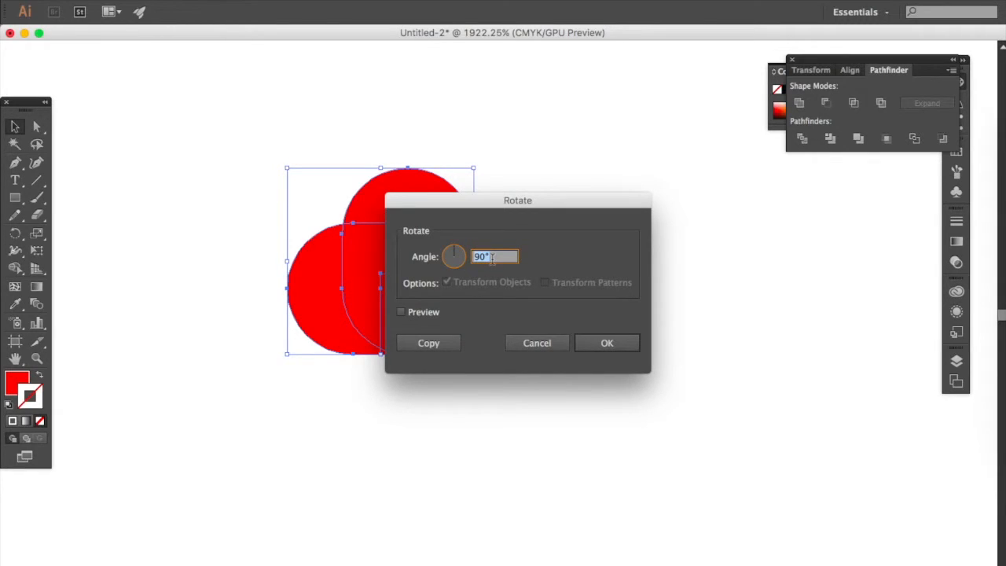